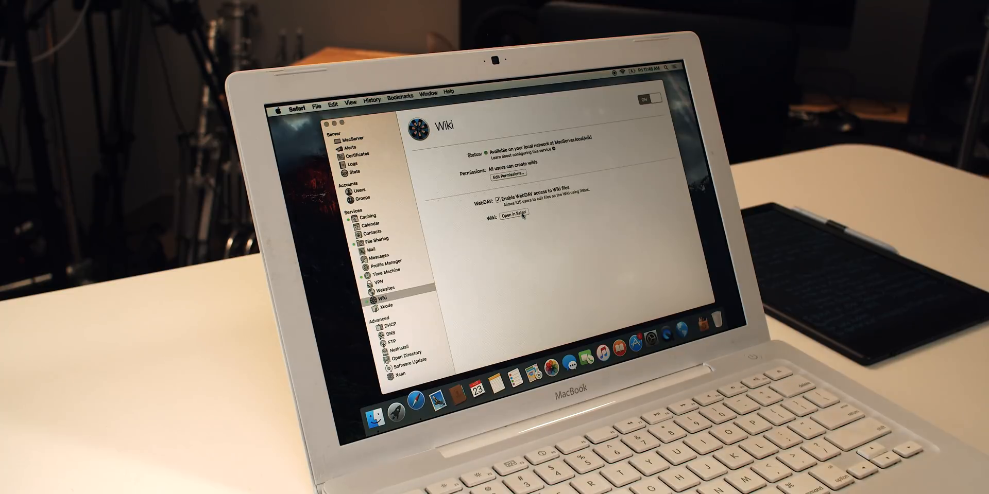
Open the macserver.local wiki in Safari, accepting the invalid-certificate warning.
click(513, 216)
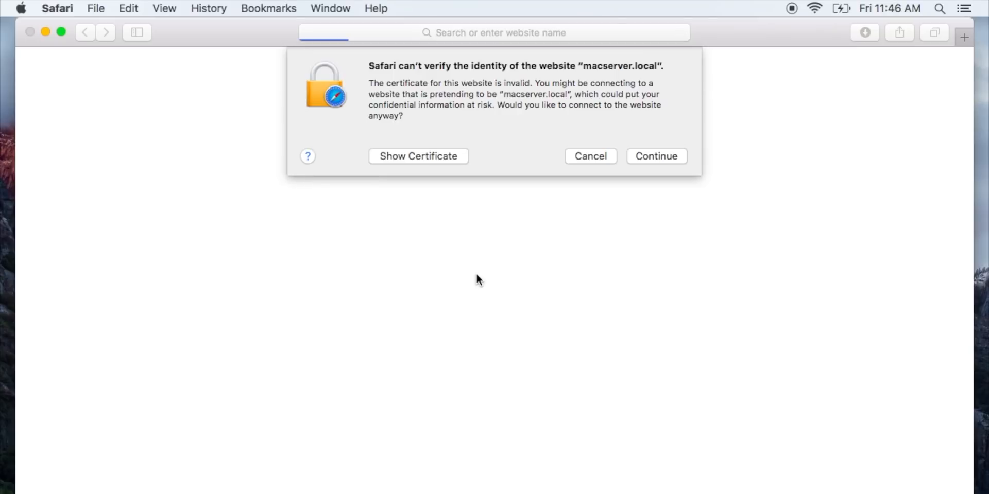
mouse_move(632, 171)
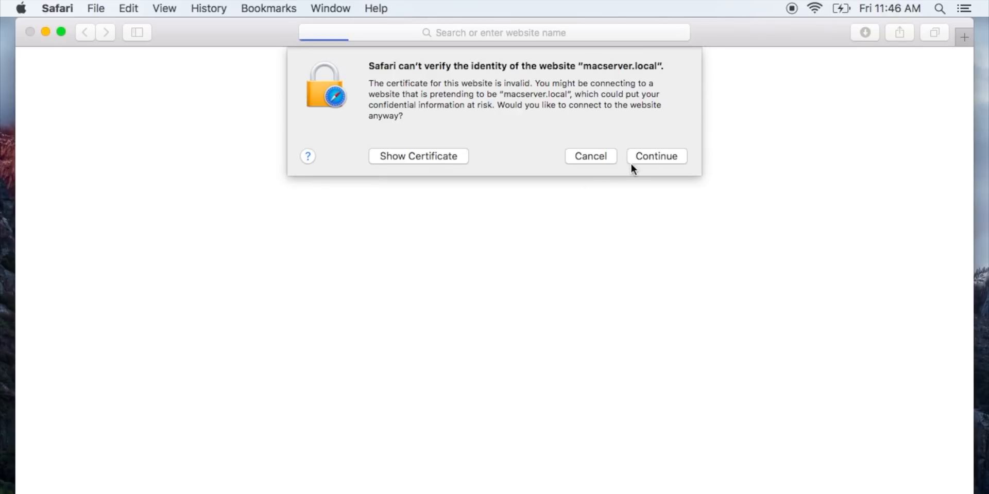
click(656, 155)
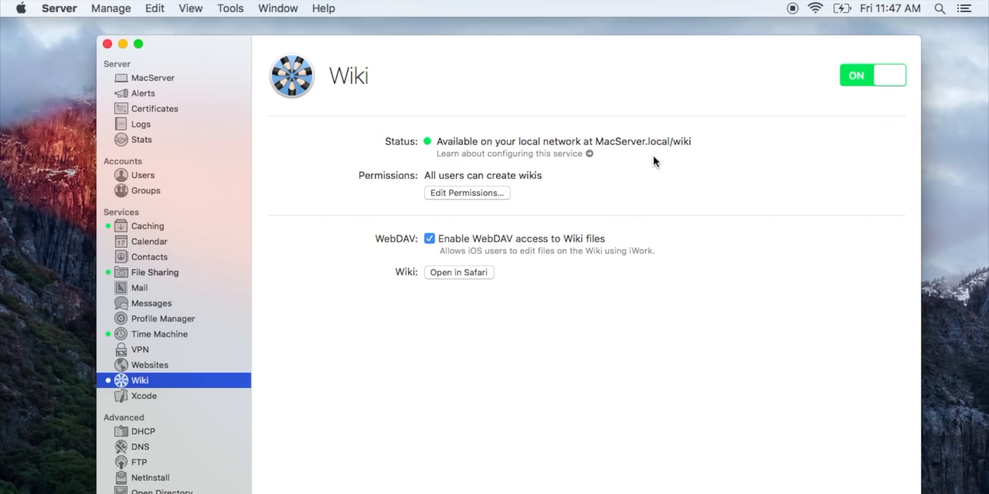
mouse_move(140, 372)
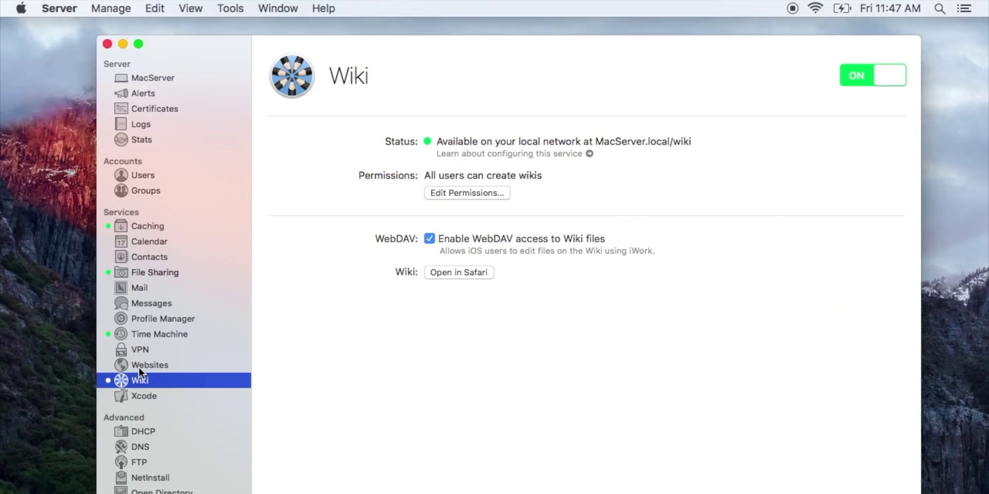
Show the Websites service, listing Server Website and Server Website (SSL).
click(150, 365)
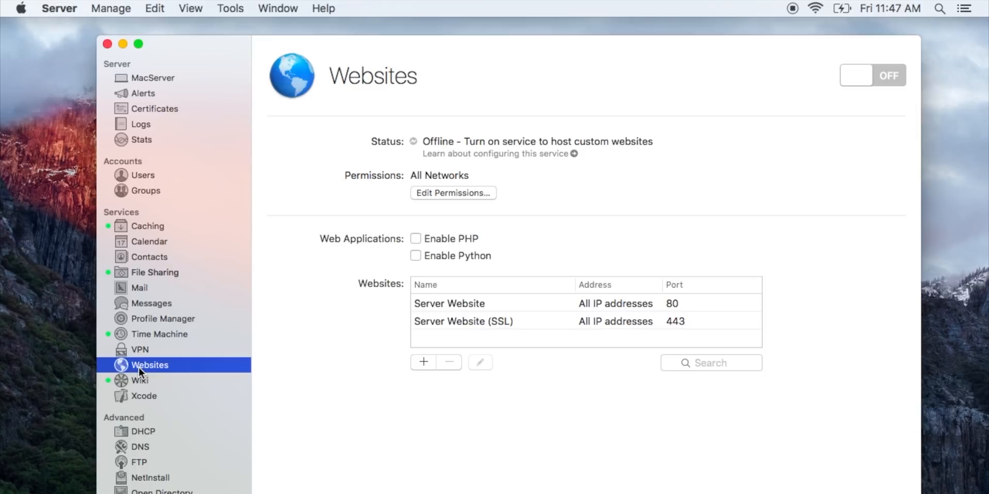
mouse_move(144, 324)
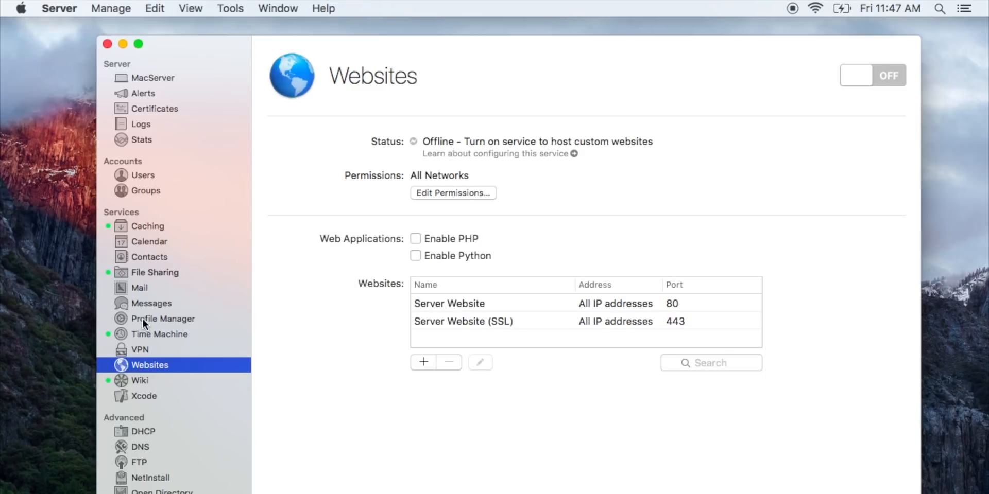
Browse File Sharing, VPN and Websites, then view the MacServer settings with Screen Sharing and Remote Desktop enabled.
click(154, 272)
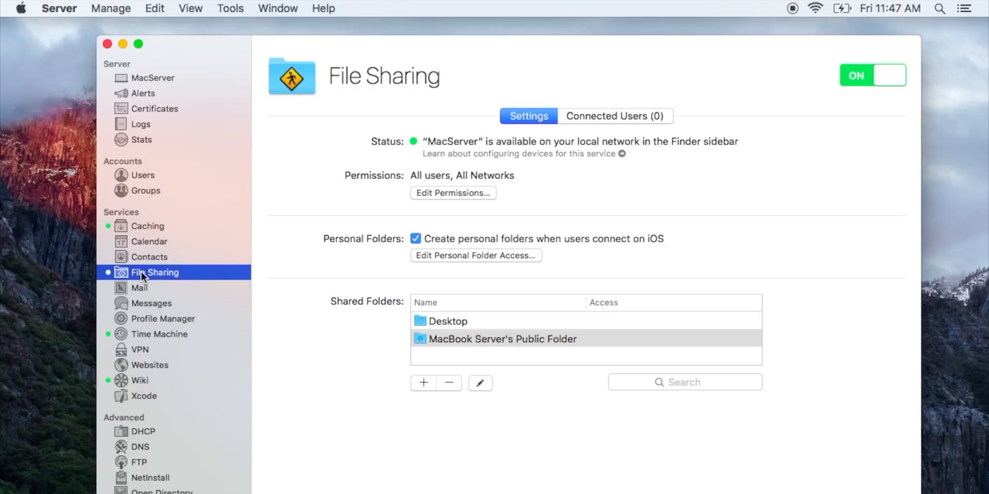
click(148, 226)
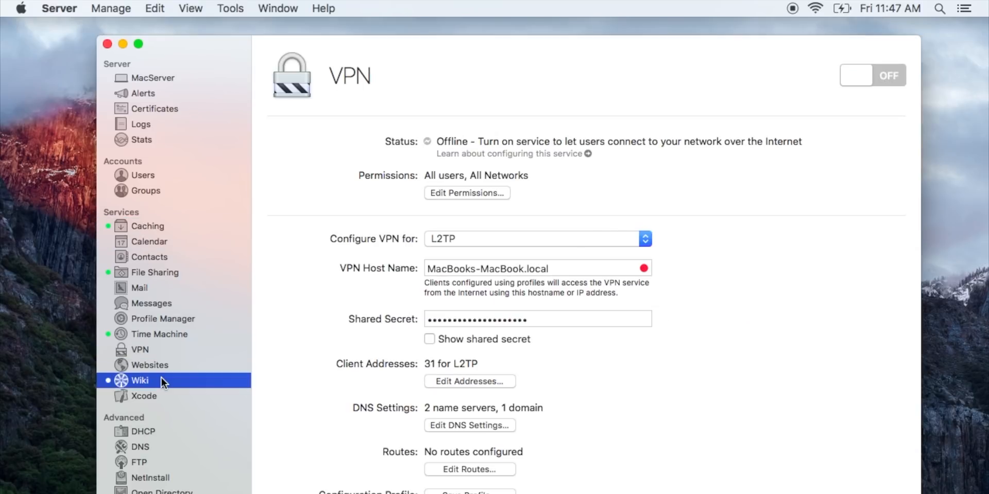
click(149, 364)
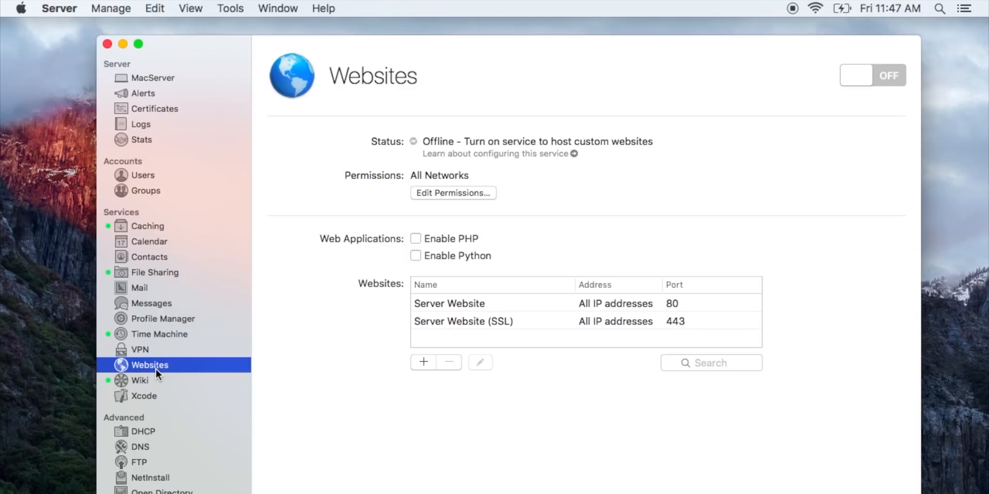
click(153, 77)
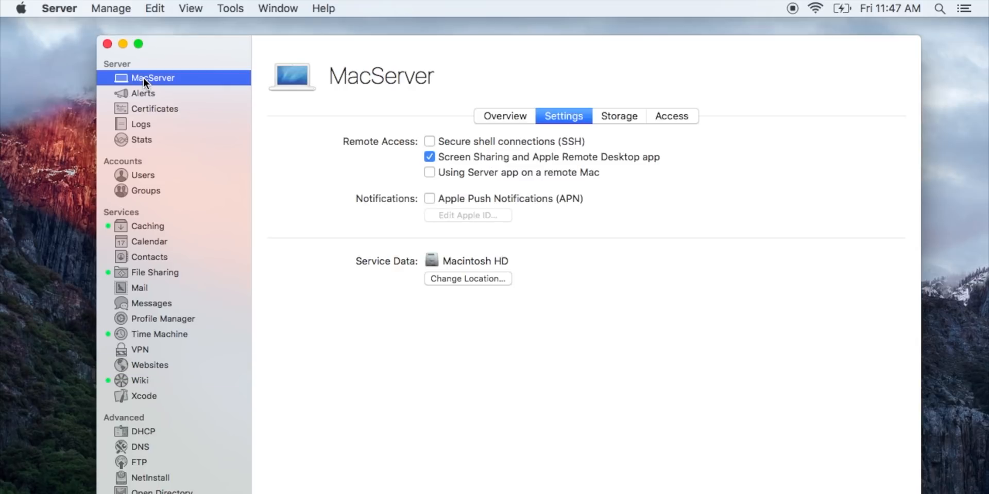